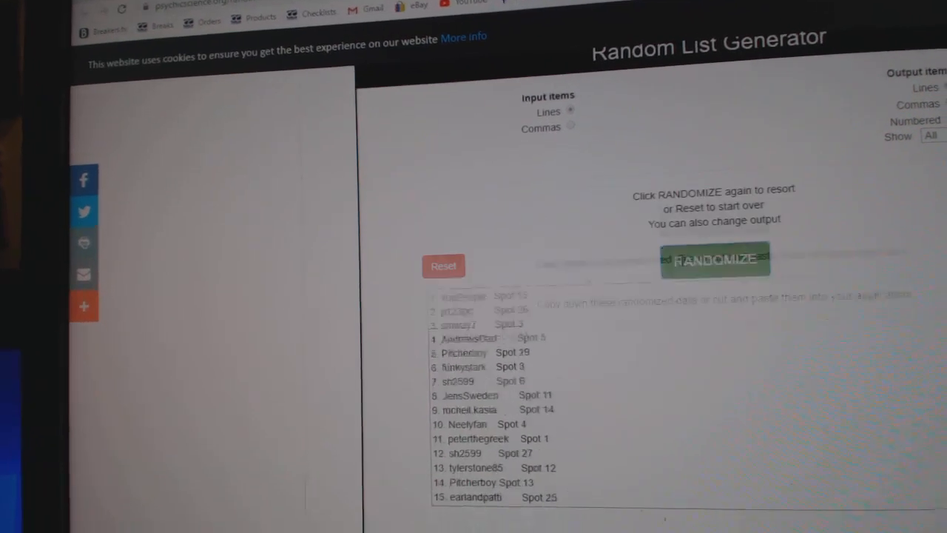
Step: Reset the list and reshuffle the hockey teams into a new random order
click(743, 269)
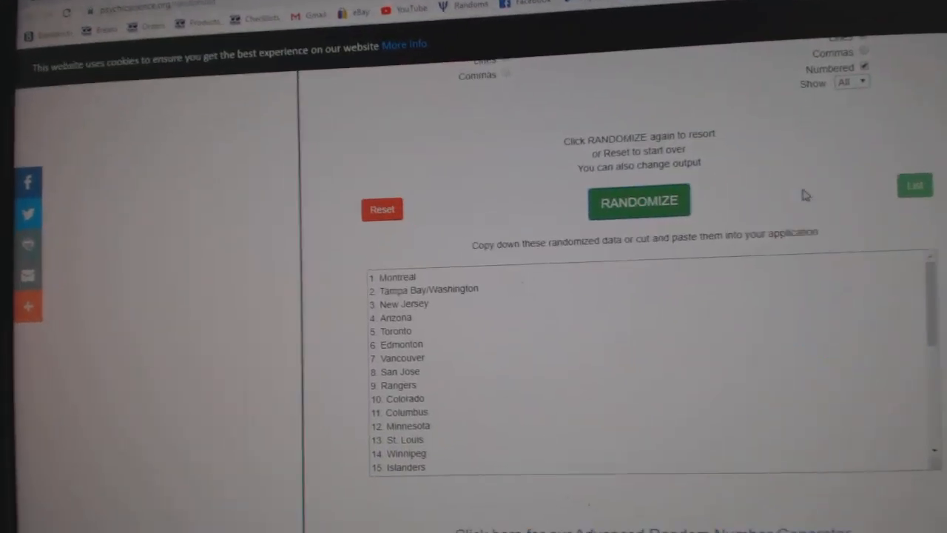
click(638, 201)
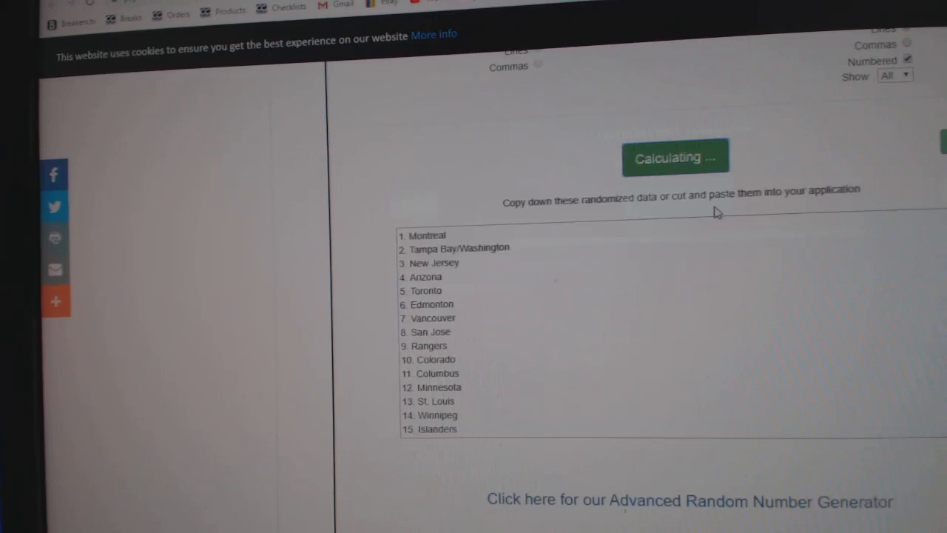
click(675, 157)
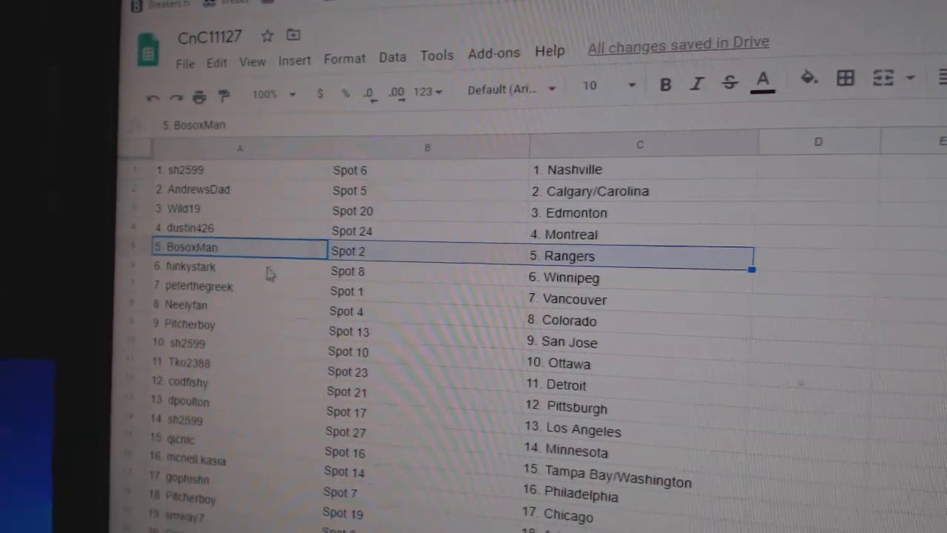
click(190, 293)
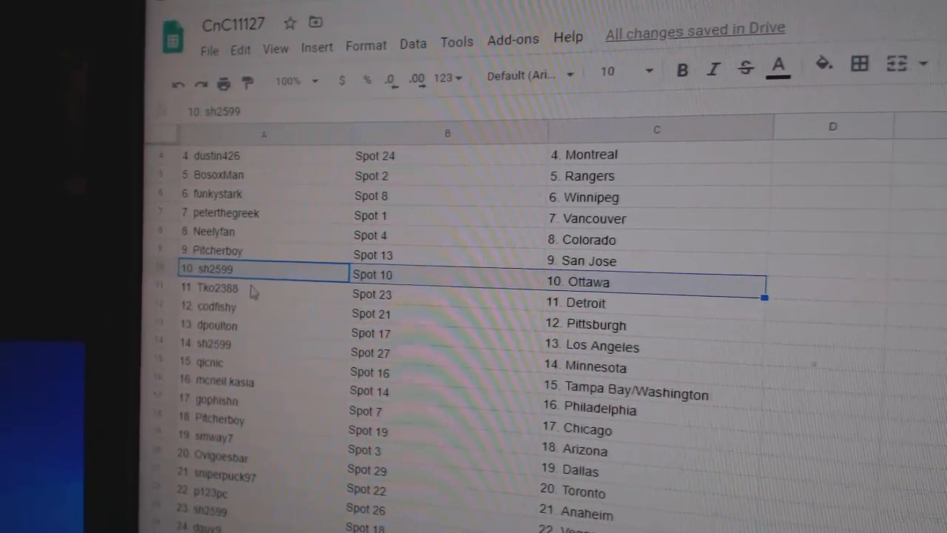
click(222, 287)
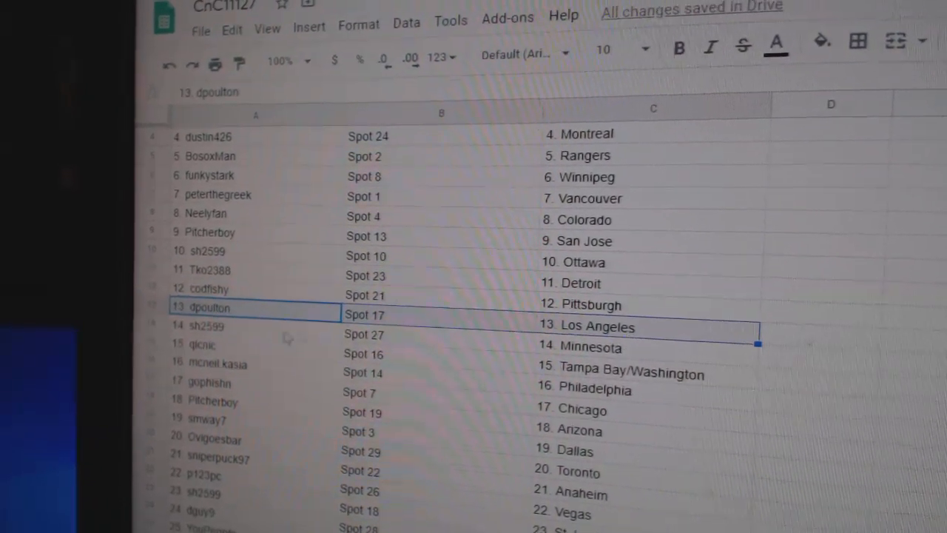
click(202, 337)
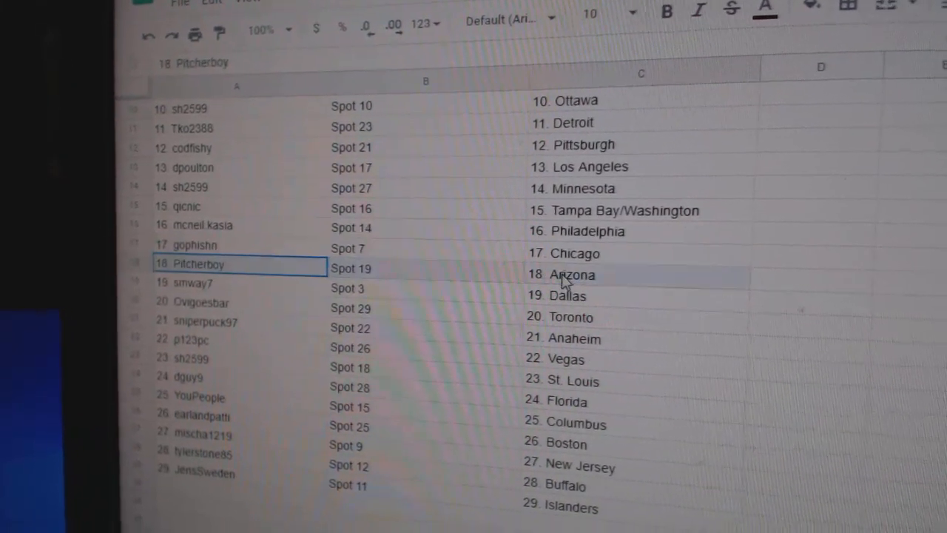
click(199, 281)
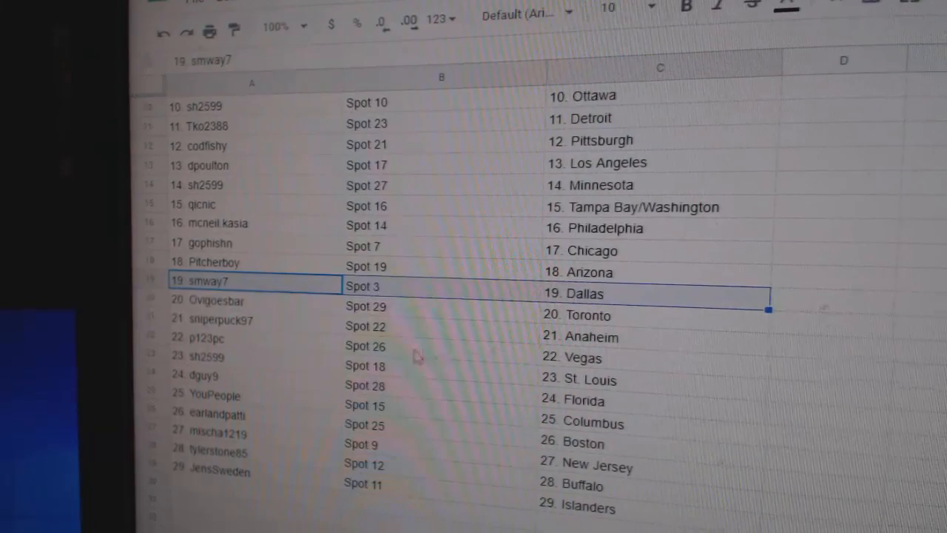
click(215, 319)
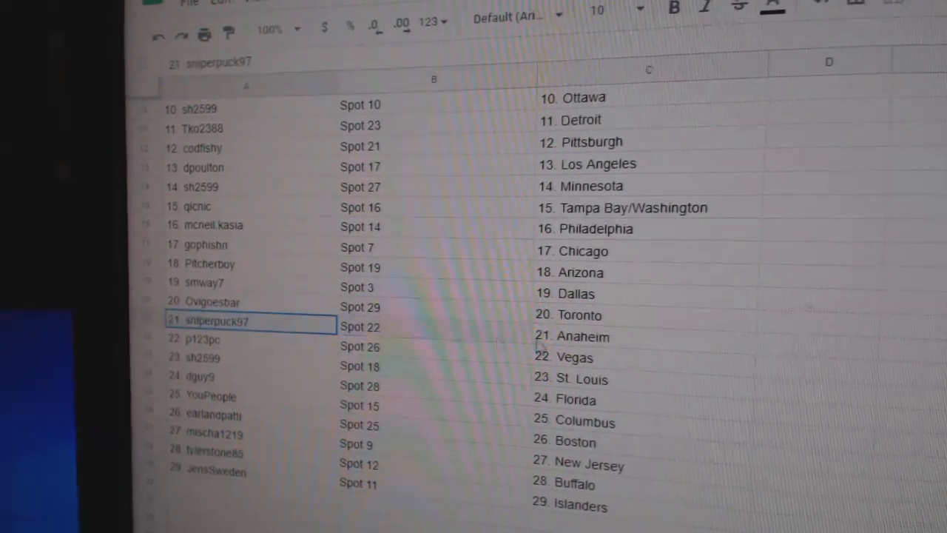